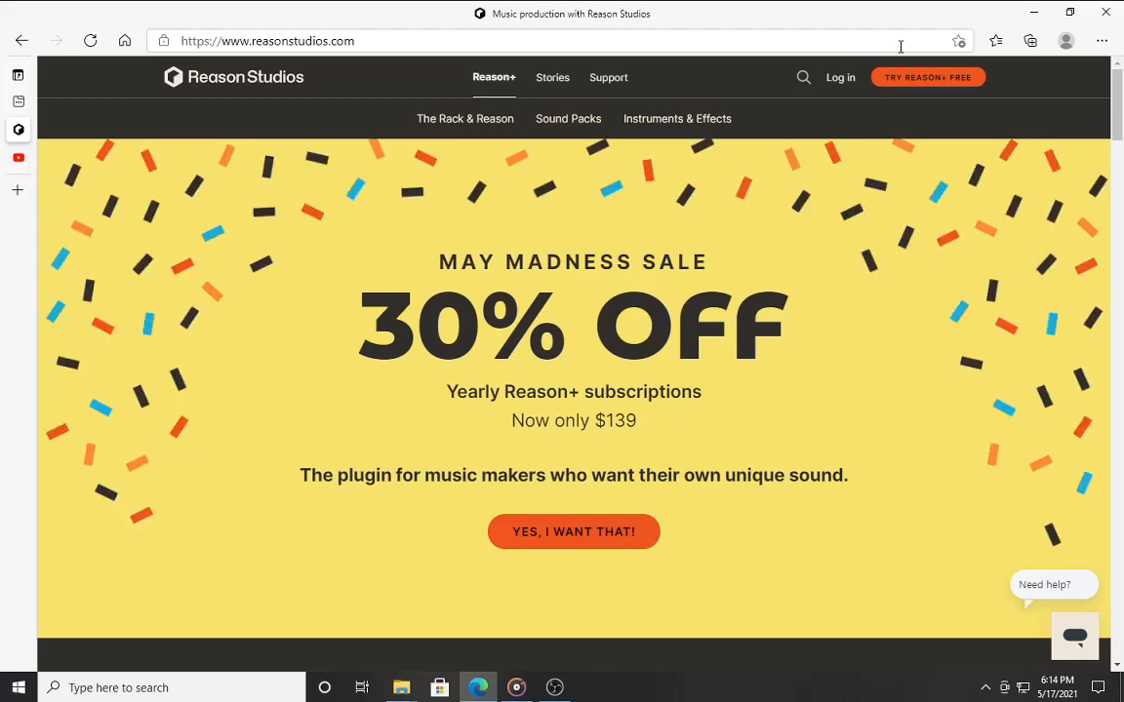
pyautogui.moveTo(755, 414)
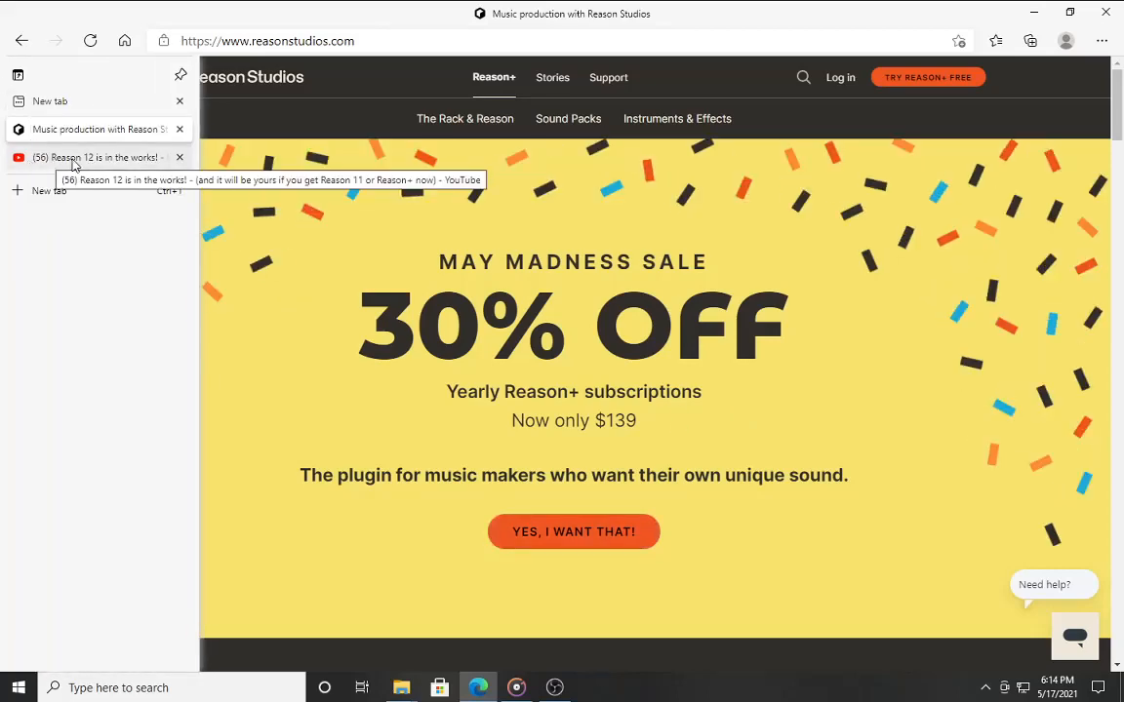
# Show the paused 'Reason 12 is in the works!' YouTube video in the browser
pyautogui.click(94, 156)
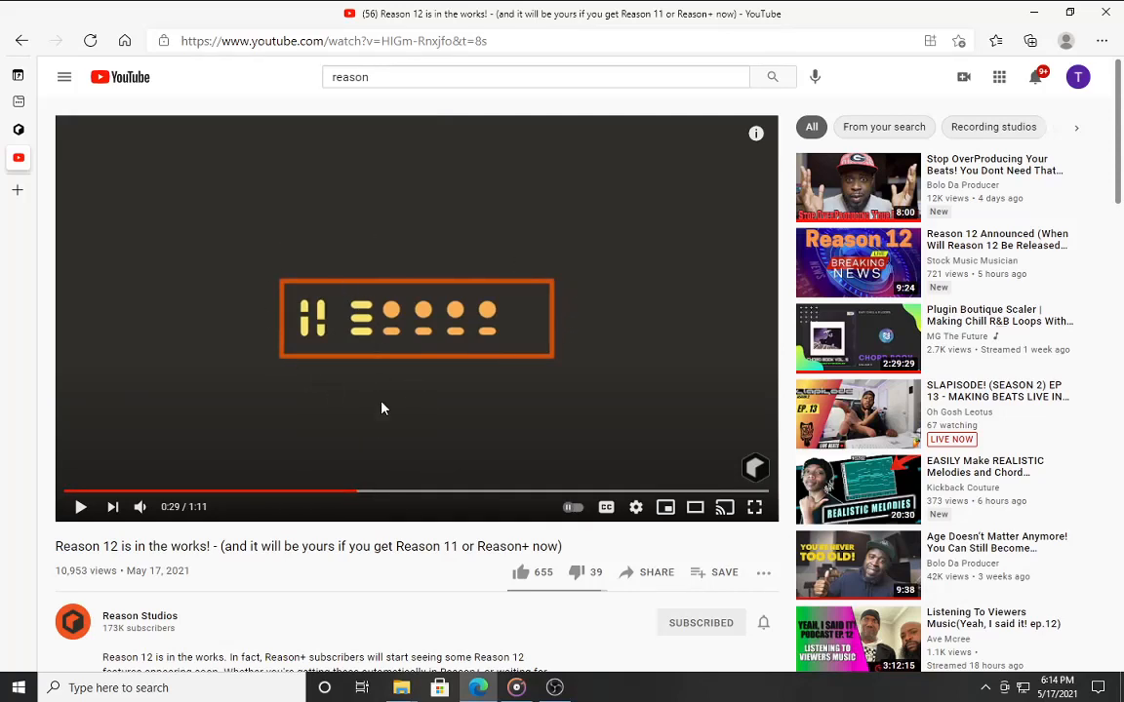
pyautogui.moveTo(566, 291)
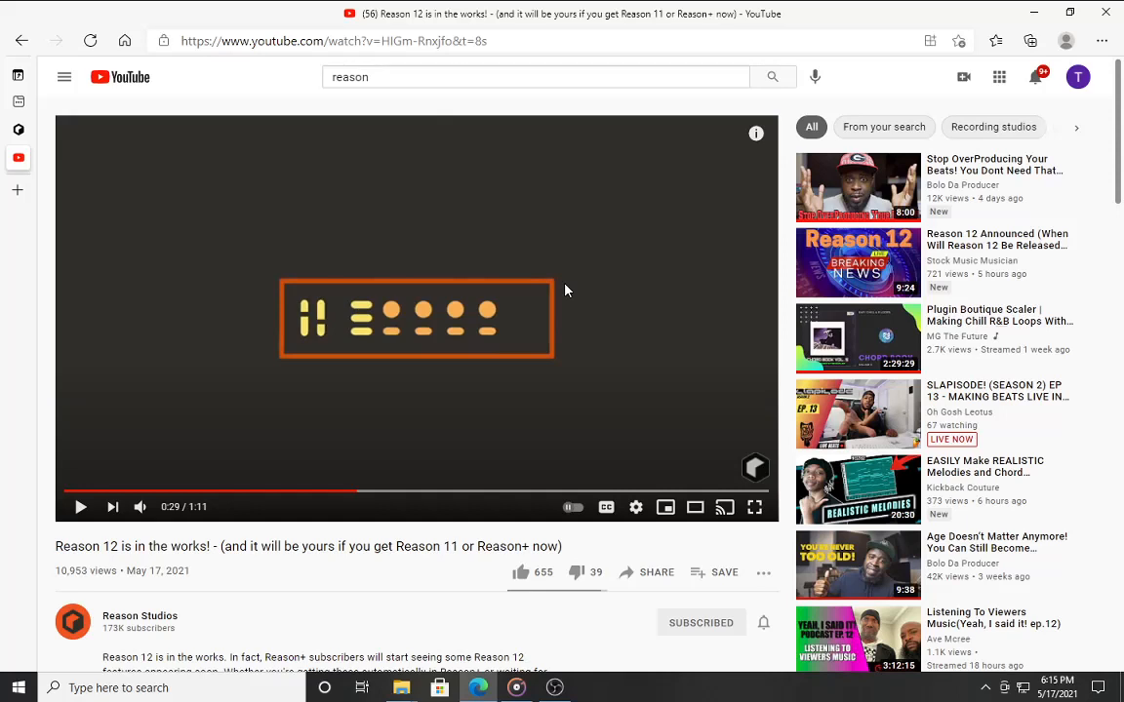
pyautogui.moveTo(394, 328)
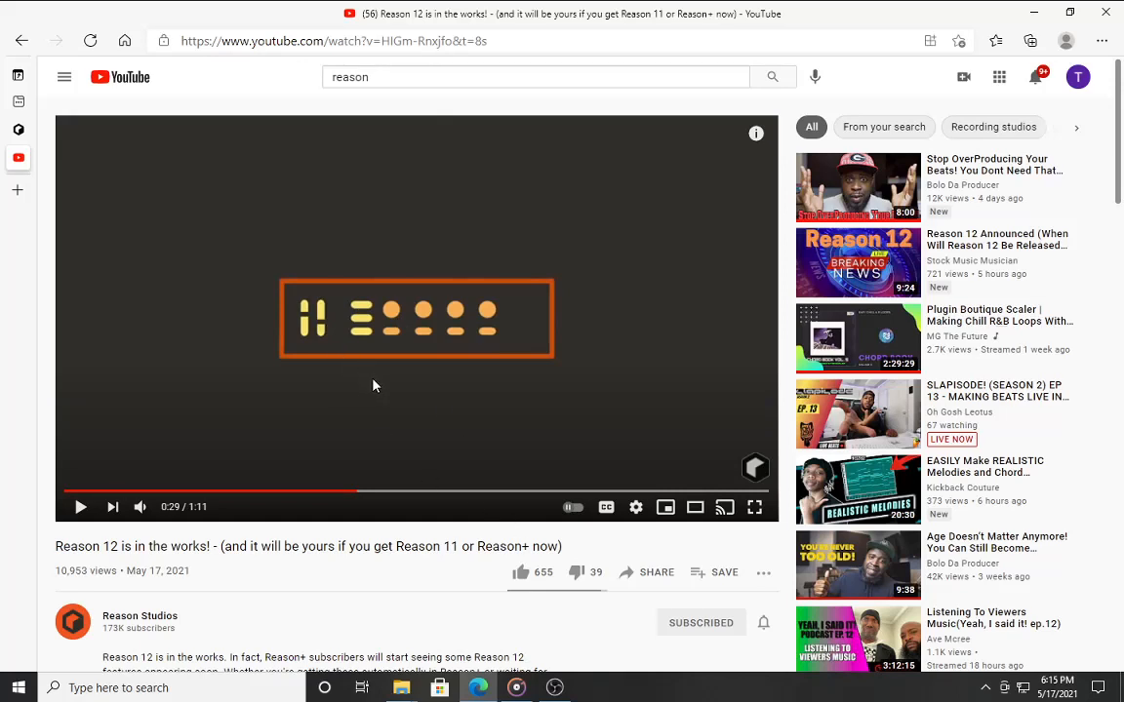
pyautogui.moveTo(392, 328)
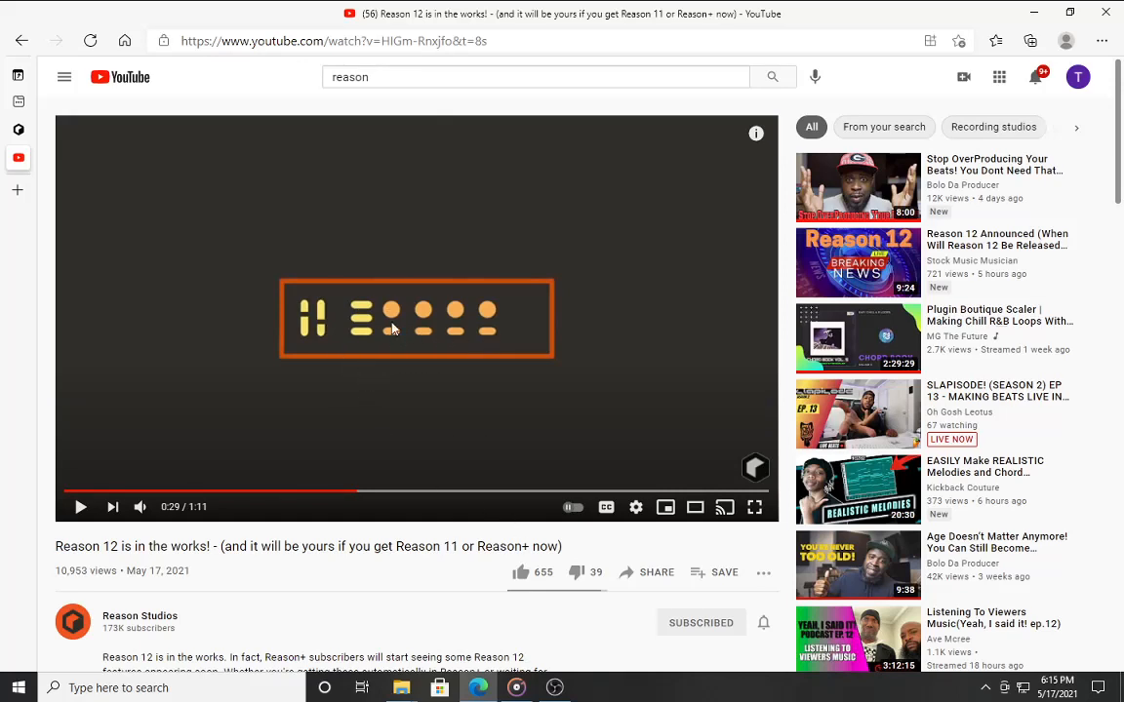
pyautogui.moveTo(531, 348)
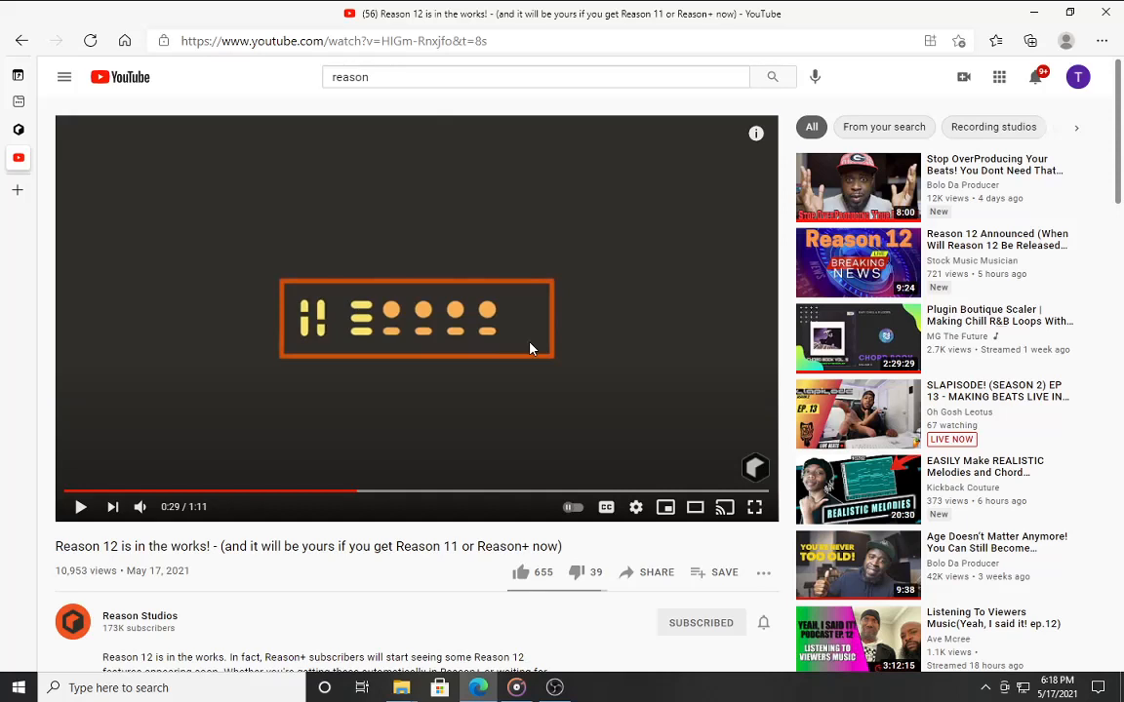
pyautogui.moveTo(347, 496)
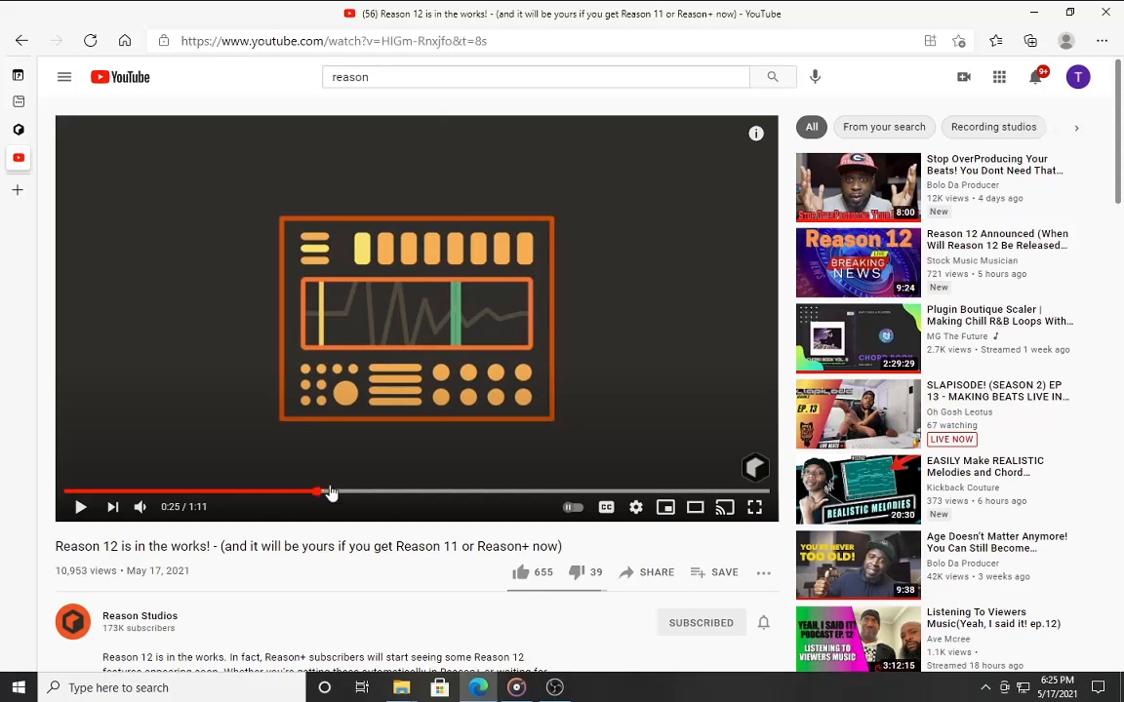
pyautogui.moveTo(421, 491)
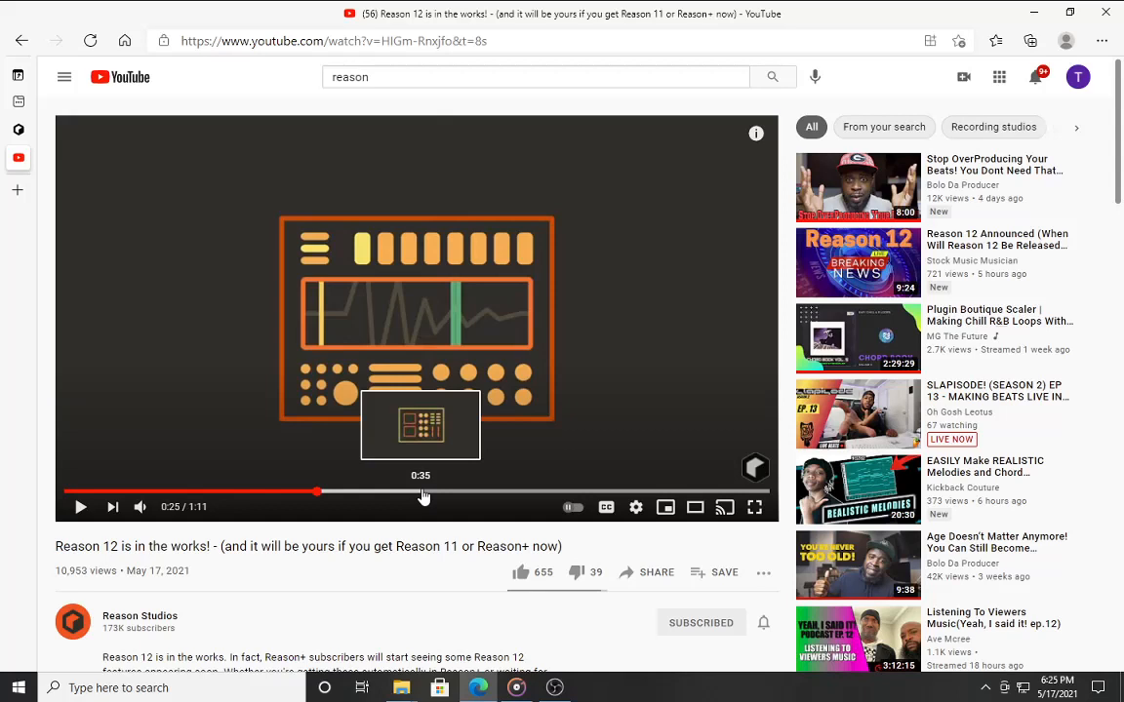
pyautogui.moveTo(753, 404)
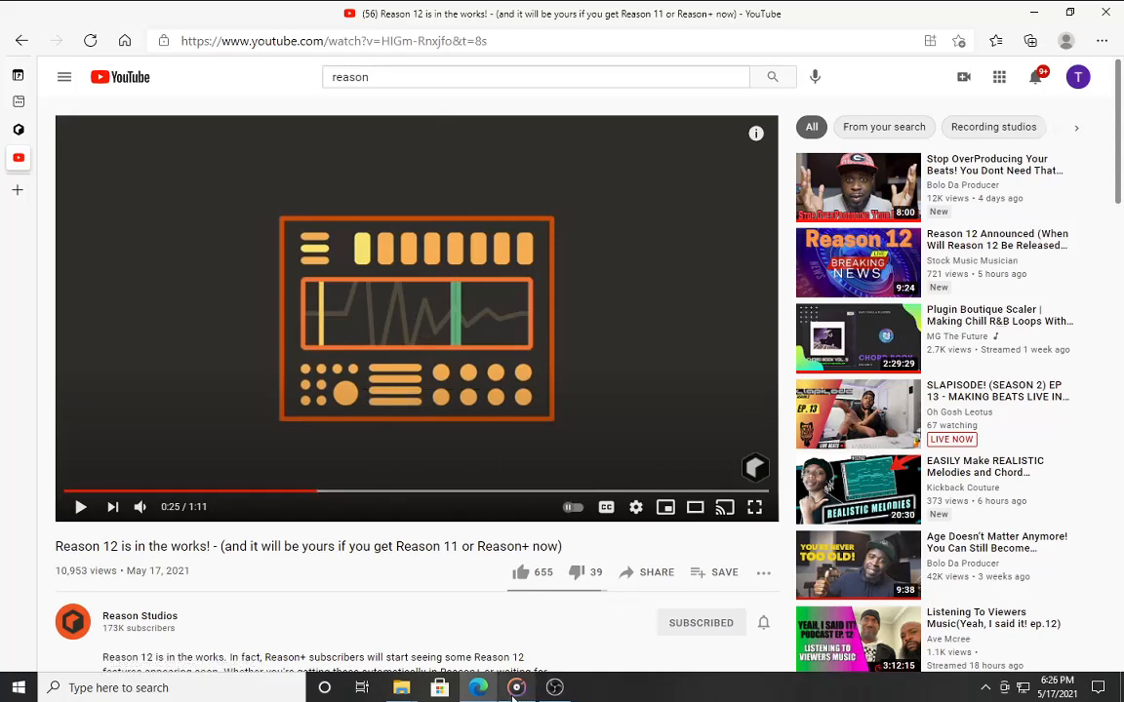
pyautogui.moveTo(566, 373)
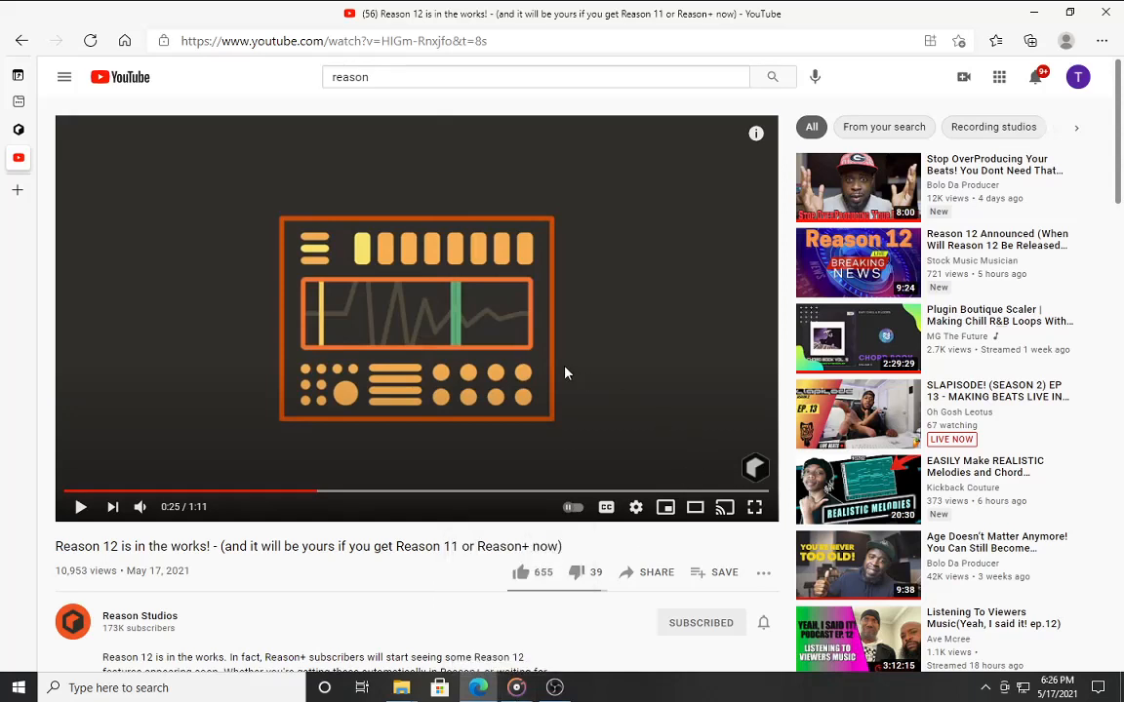